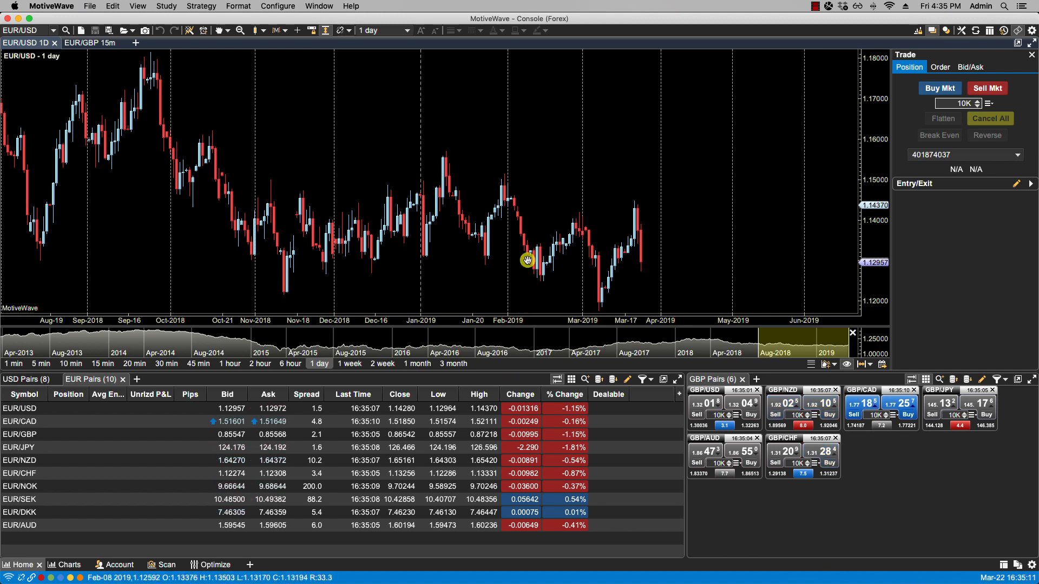
mouse_move(524, 197)
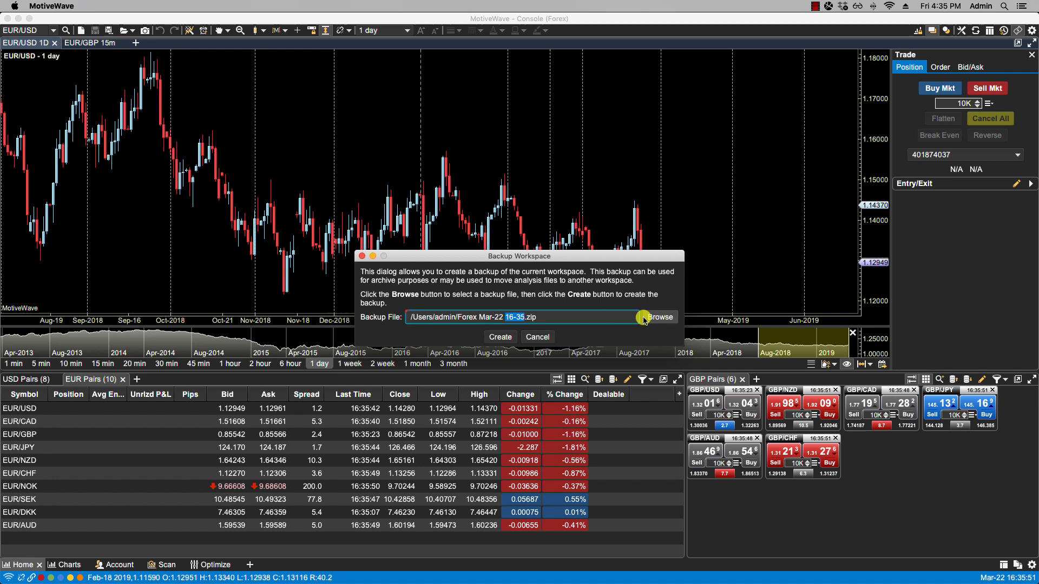
Create the workspace backup as Forex Mar-22 16-35.zip in the admin home folder.
left_click(659, 317)
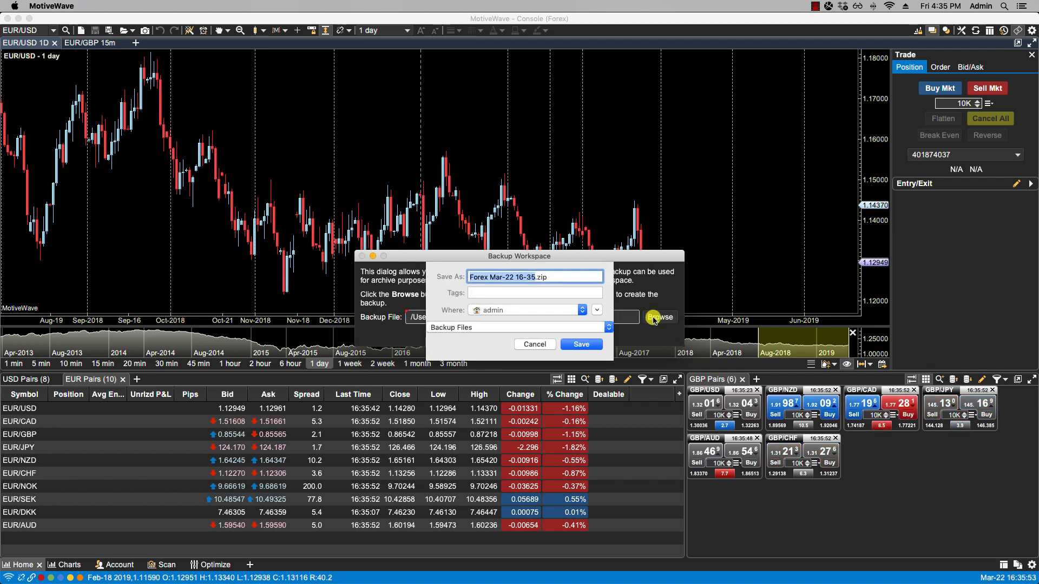
mouse_move(530, 344)
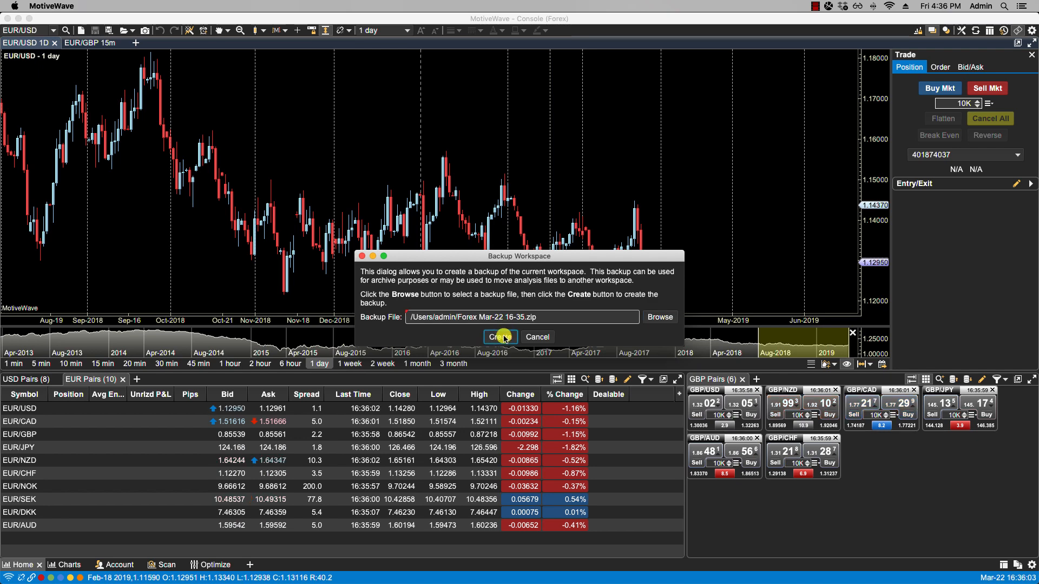
left_click(499, 336)
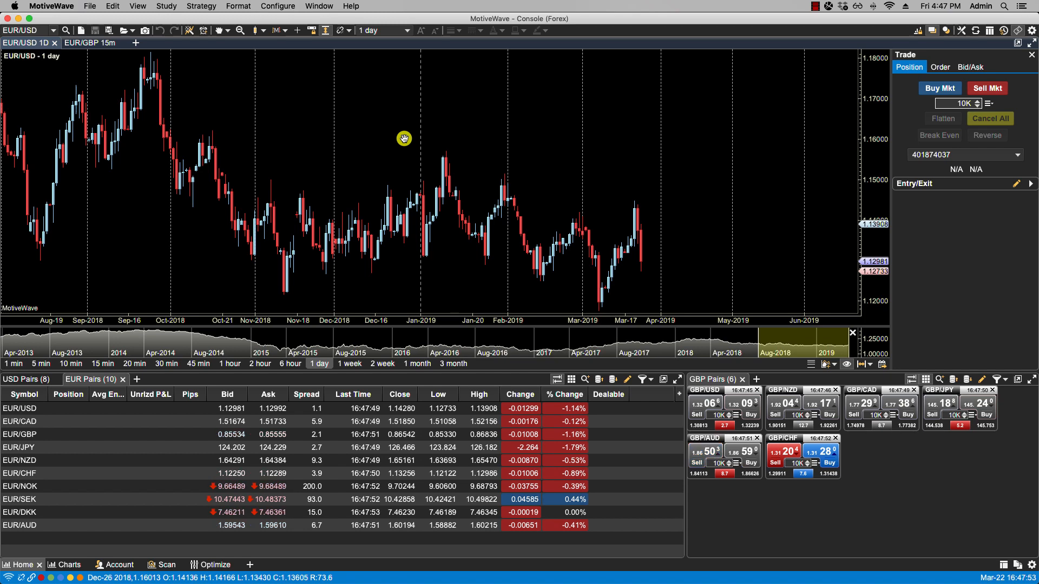
In Preferences > Auto Backup, set the automatic backup interval to 2 hours.
left_click(278, 6)
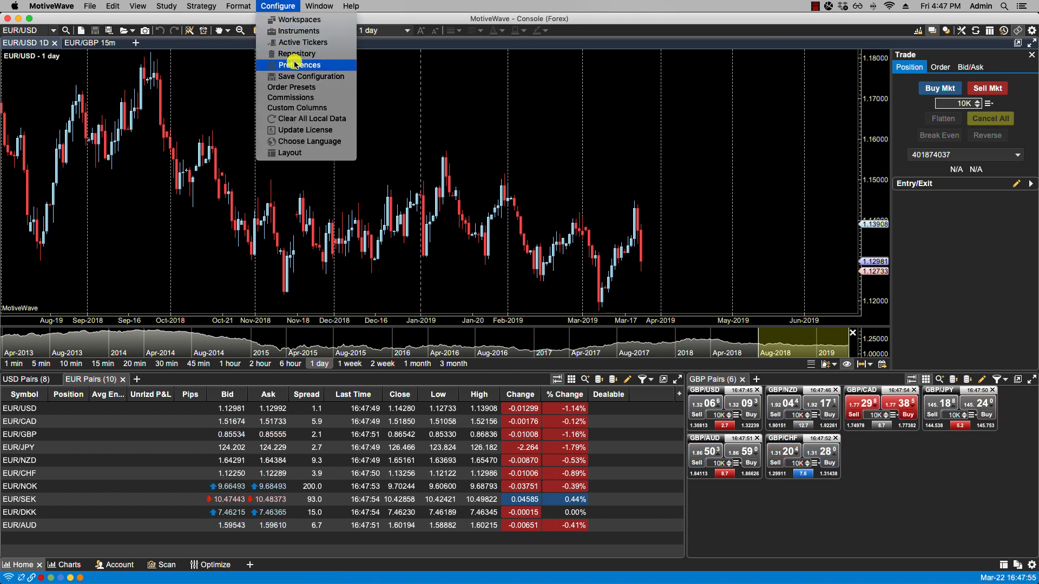
left_click(299, 65)
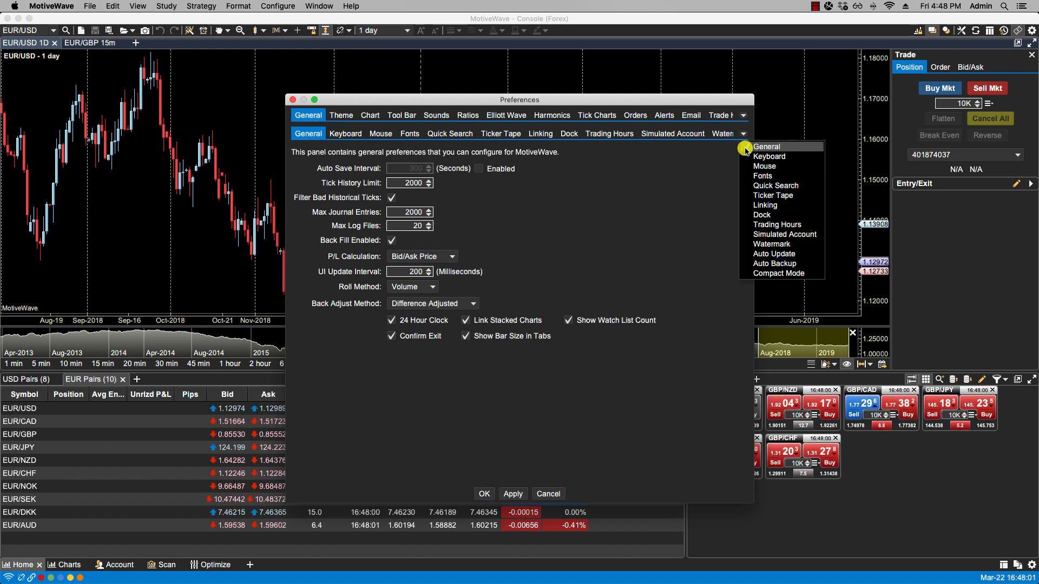
left_click(774, 263)
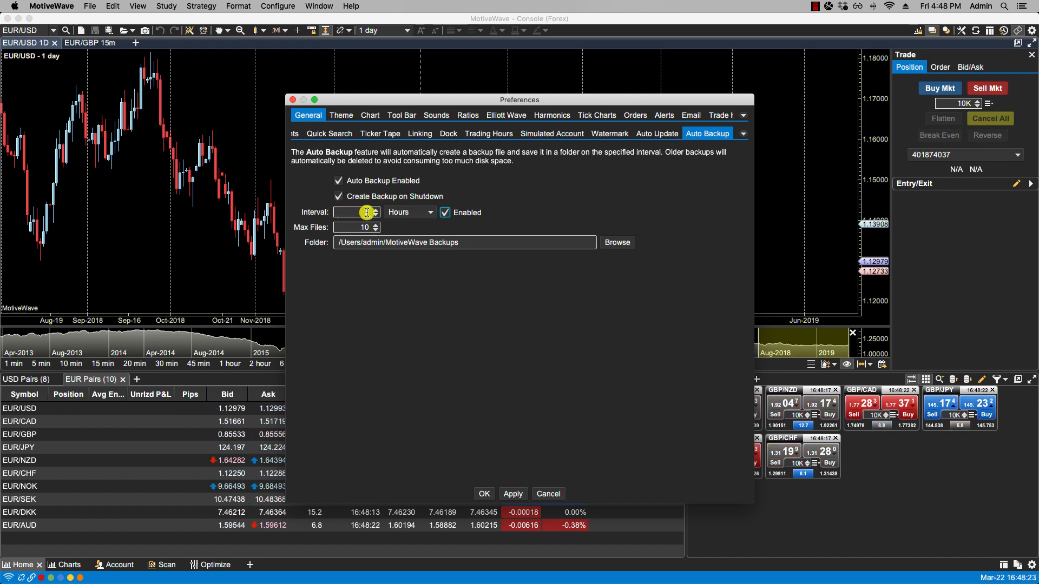
type("2")
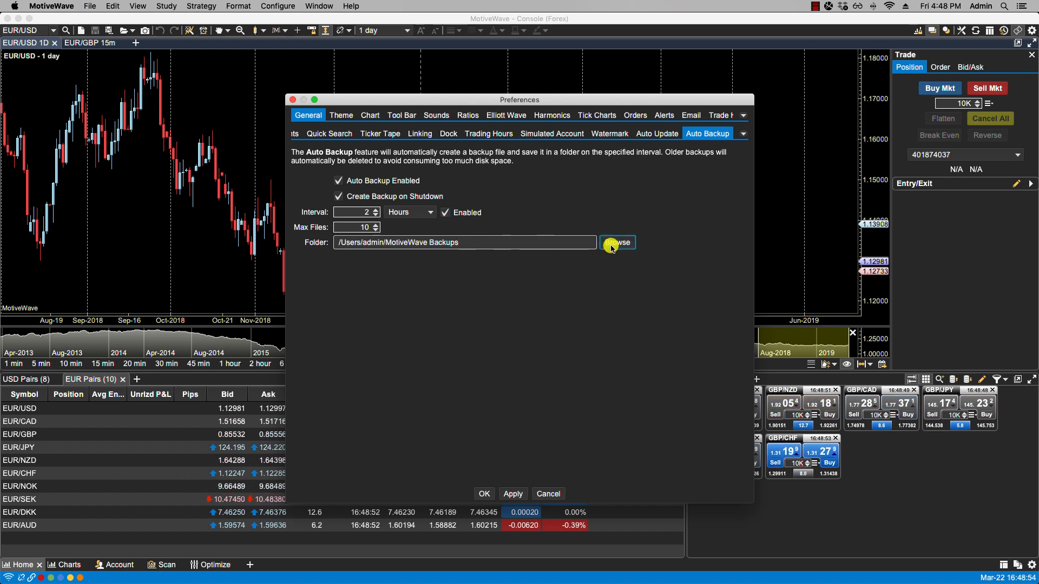
Set the auto backup folder to a new Backups folder on the Desktop and save the preferences.
left_click(616, 242)
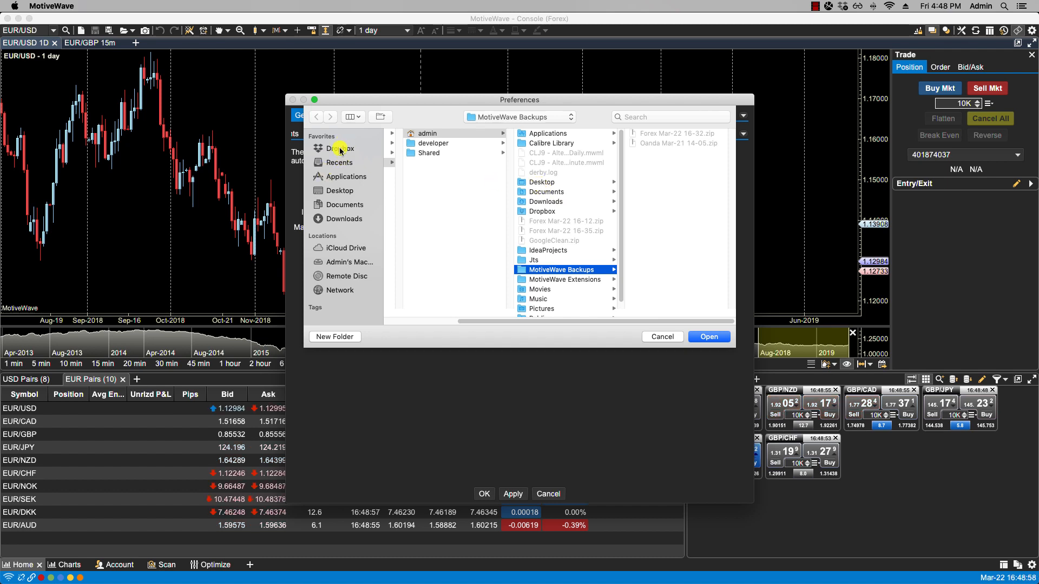
left_click(339, 190)
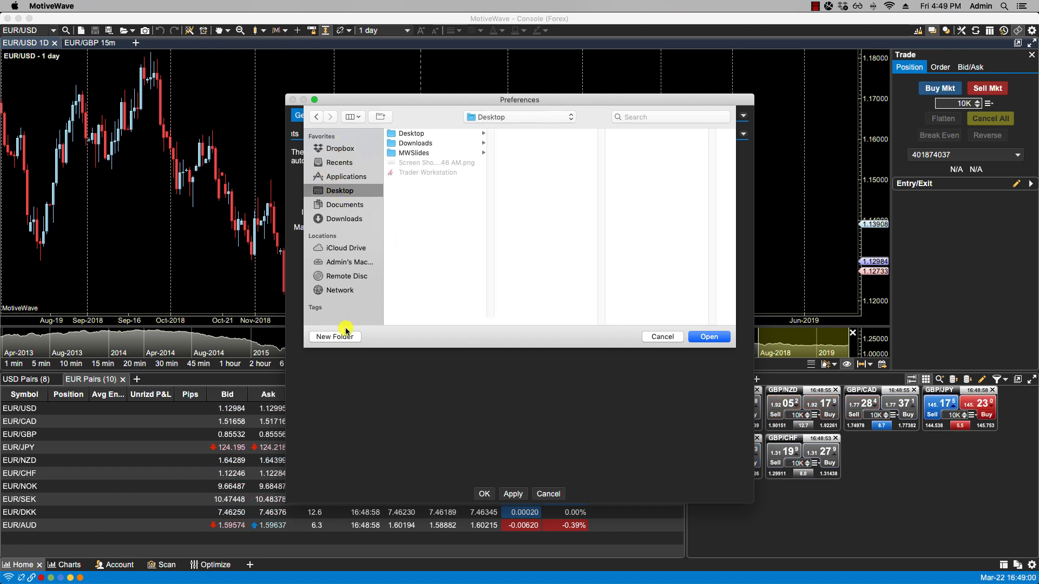
left_click(333, 337)
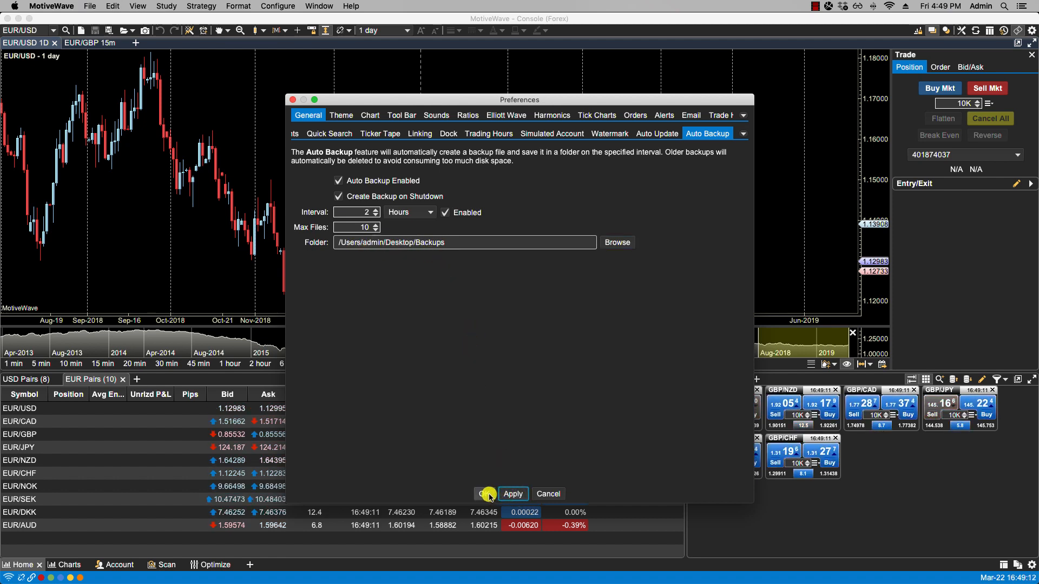
left_click(487, 493)
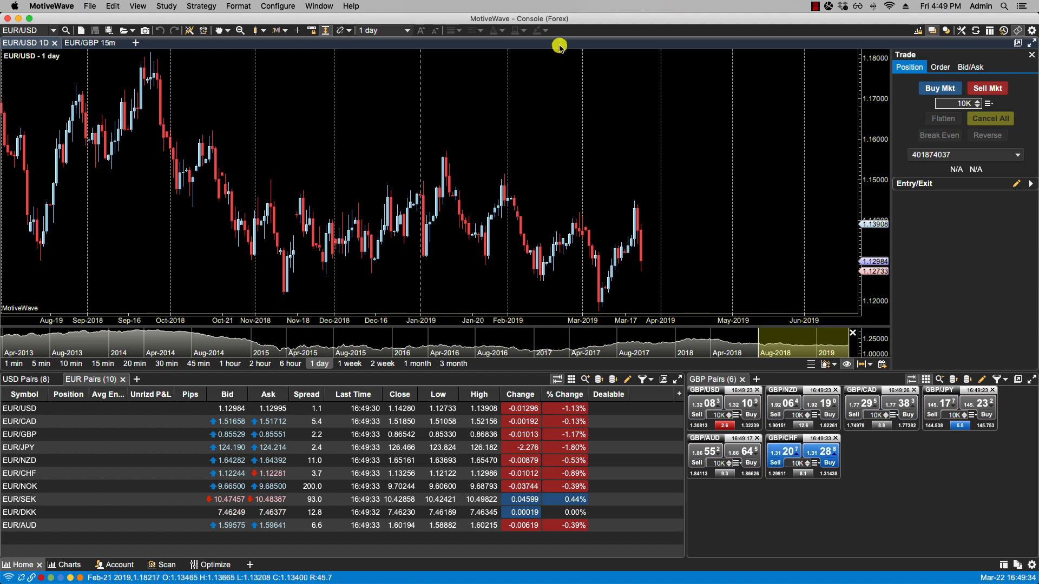
mouse_move(555, 24)
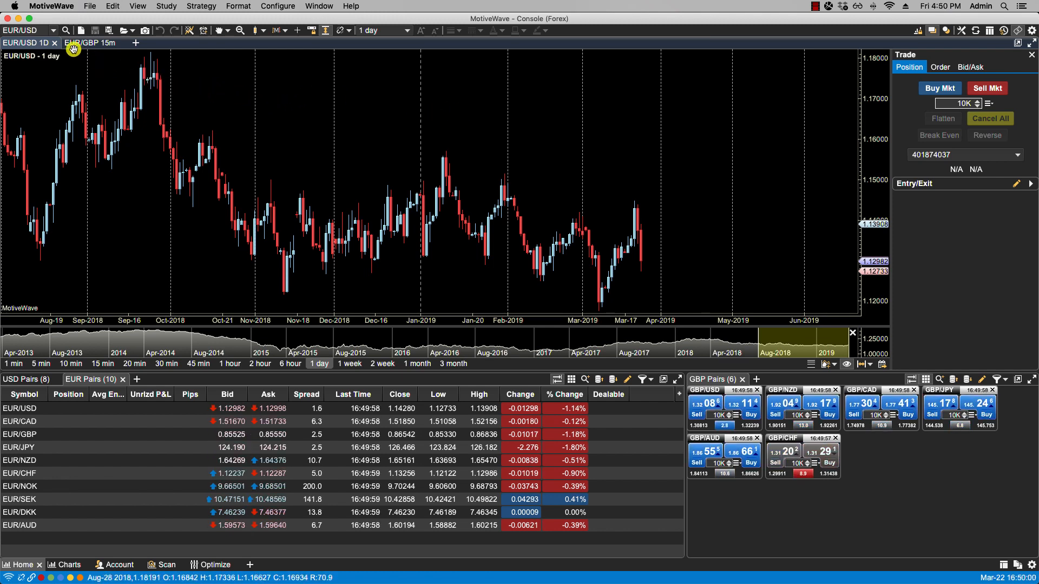
mouse_move(363, 126)
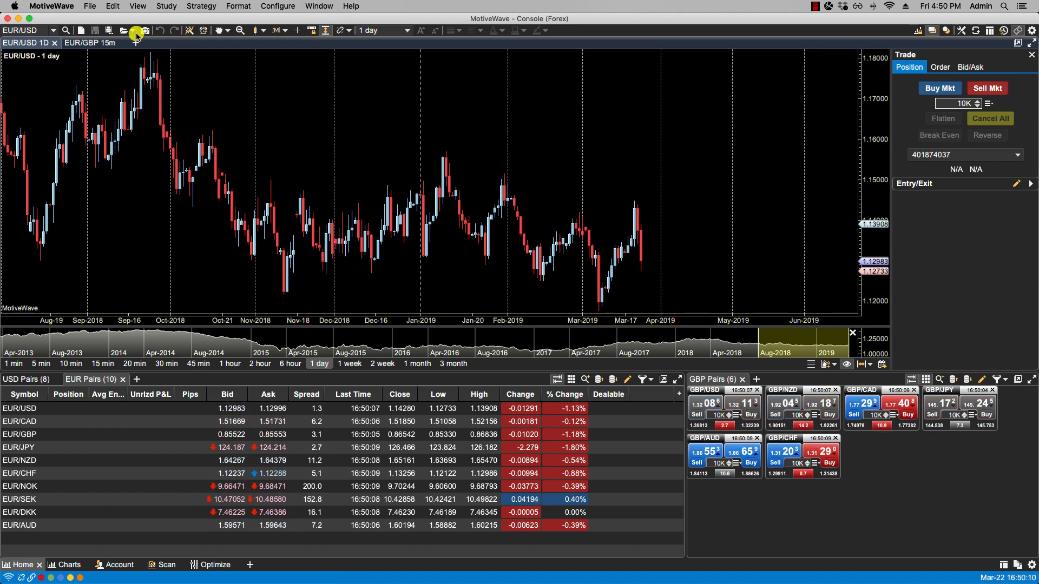
Start File > Restore and begin browsing this computer for the backup file.
left_click(89, 6)
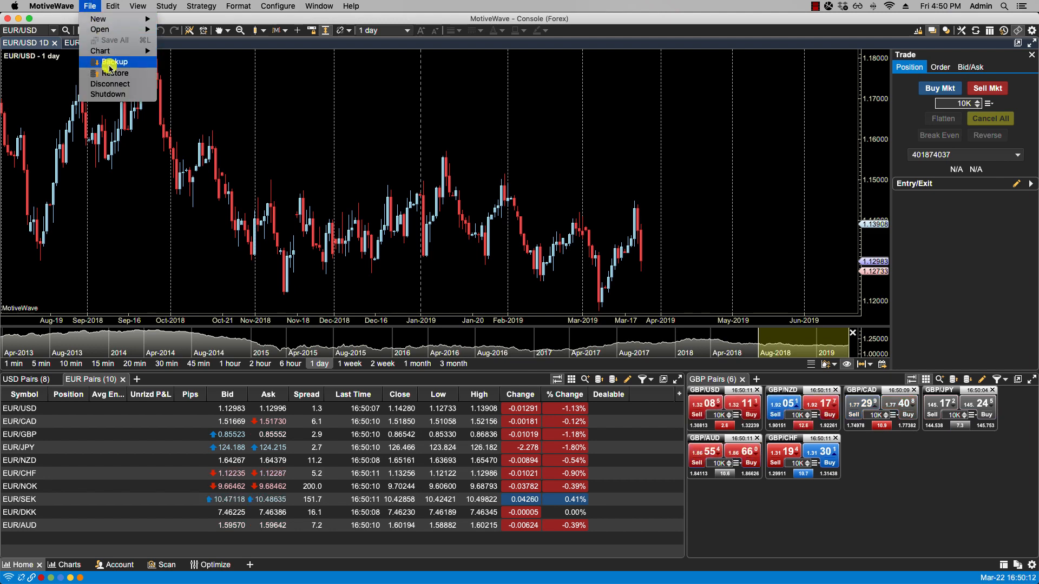
left_click(114, 73)
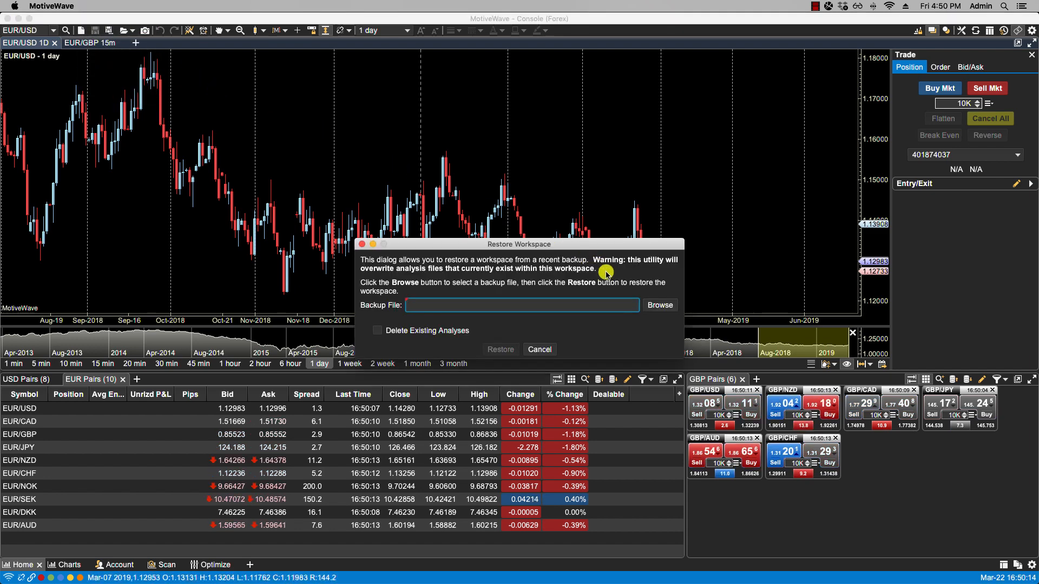
left_click(658, 304)
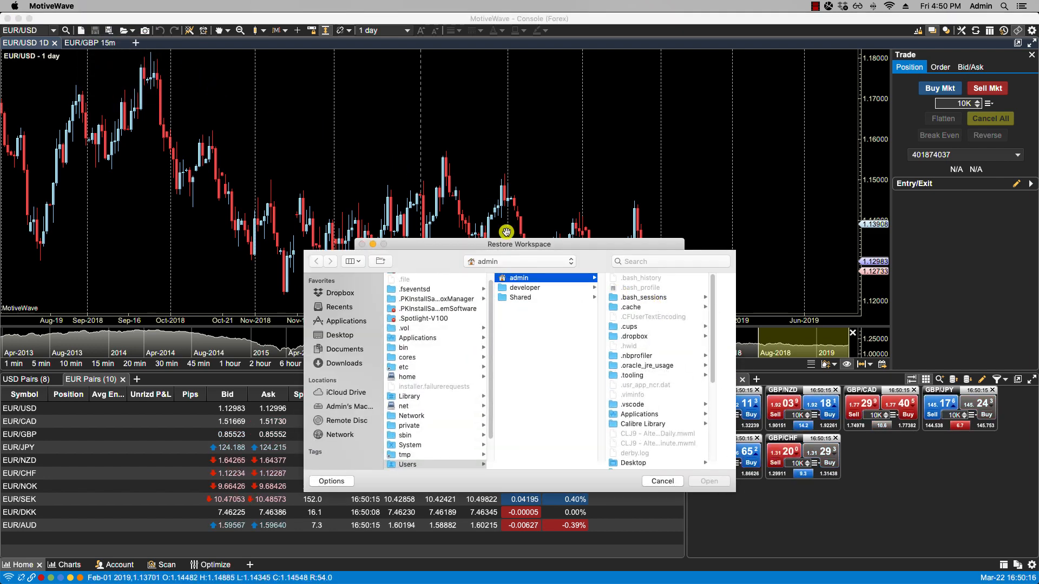
left_click(350, 407)
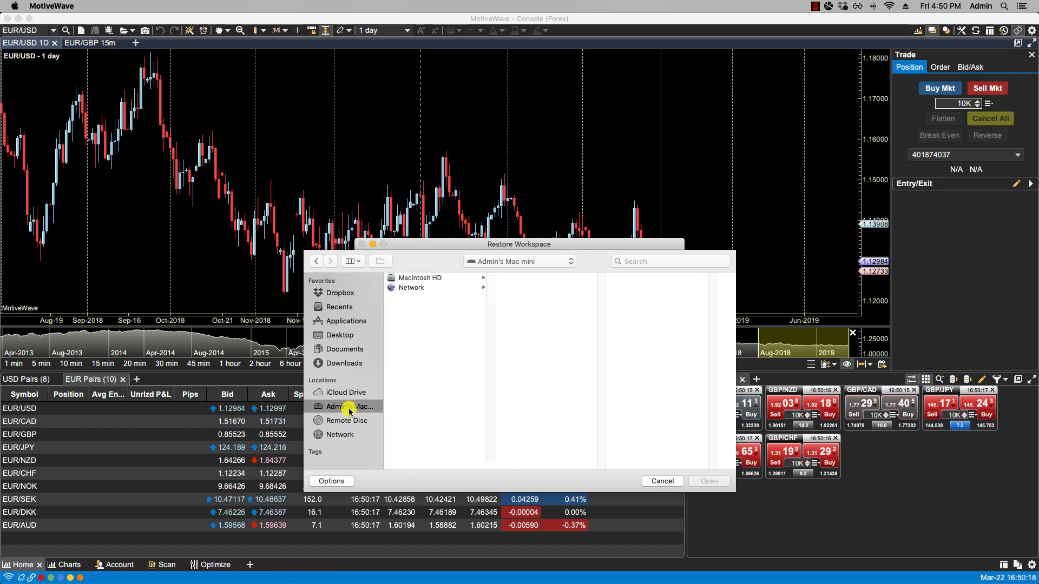
Select /Users/admin/Forex Mar-22 16-35.zip on Macintosh HD as the backup to restore.
left_click(419, 278)
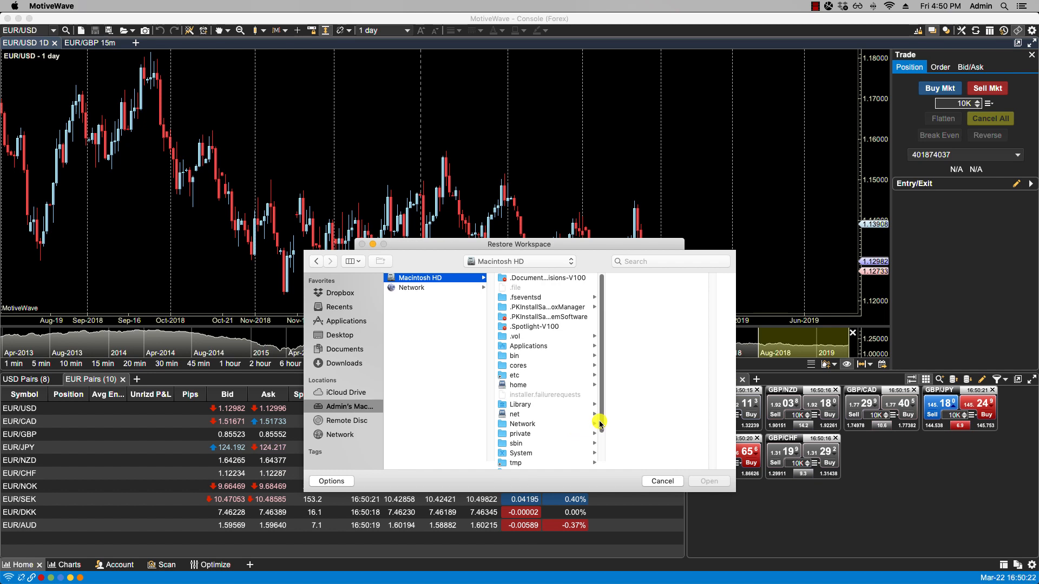
left_click(519, 451)
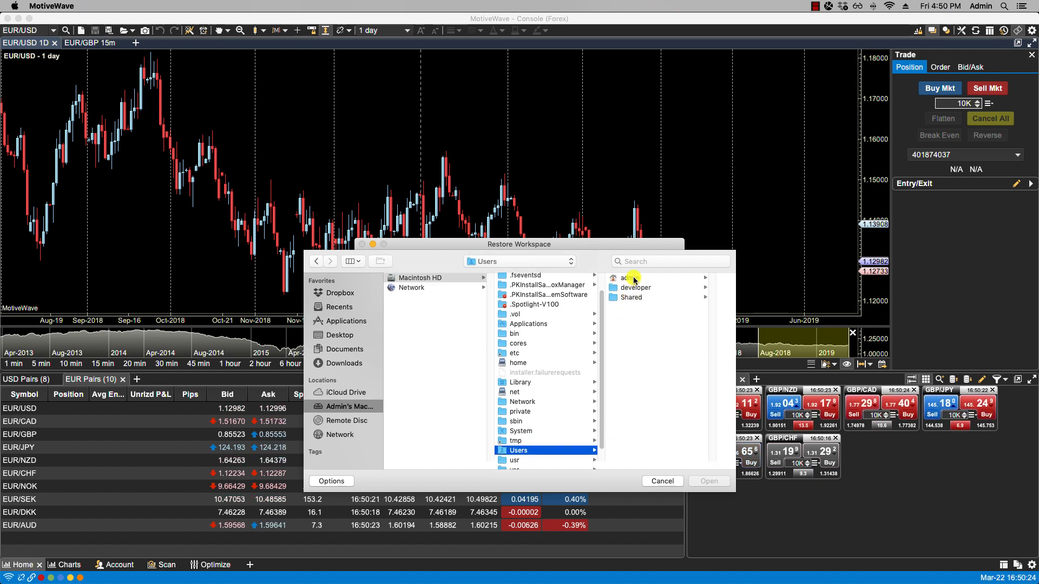
left_click(627, 277)
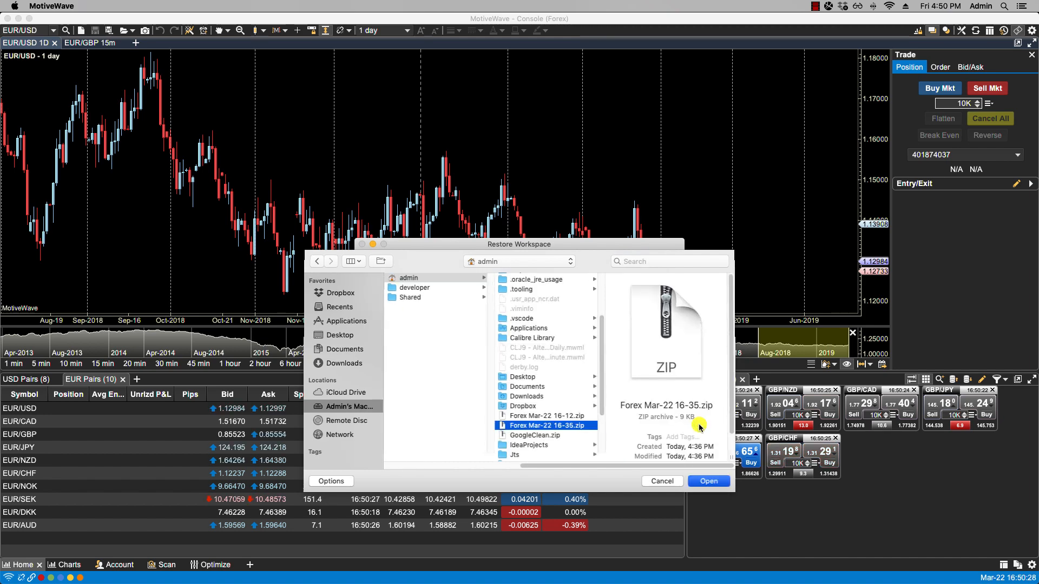
left_click(707, 481)
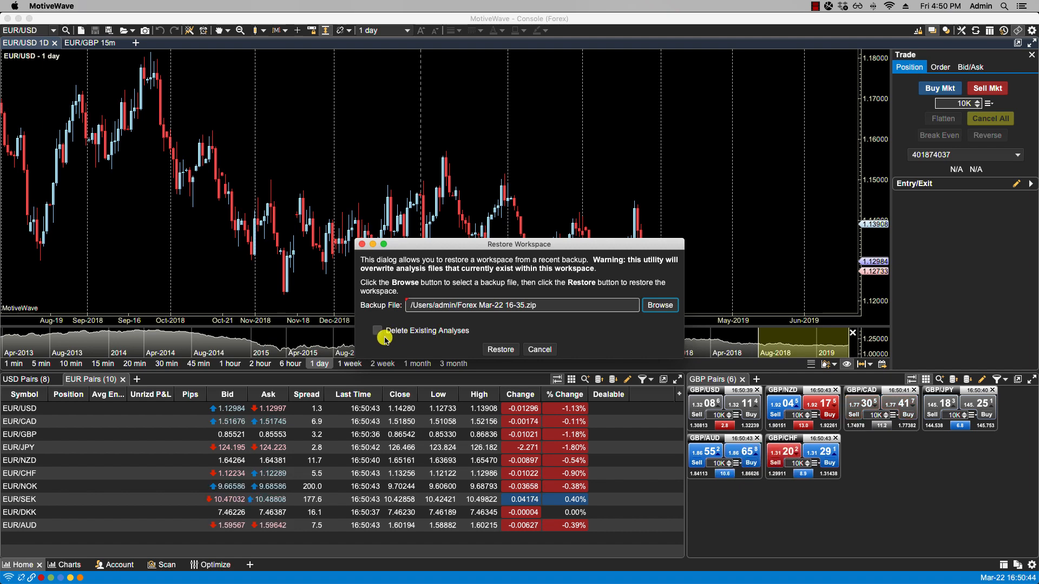
Restore the workspace from Forex Mar-22 16-35.zip, overwriting existing analyses.
left_click(500, 349)
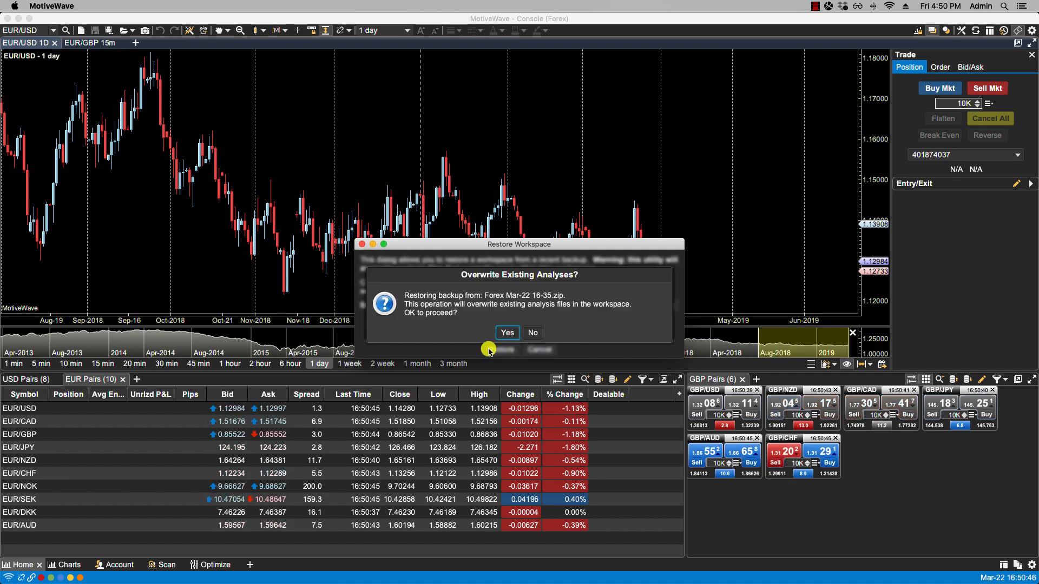
left_click(507, 331)
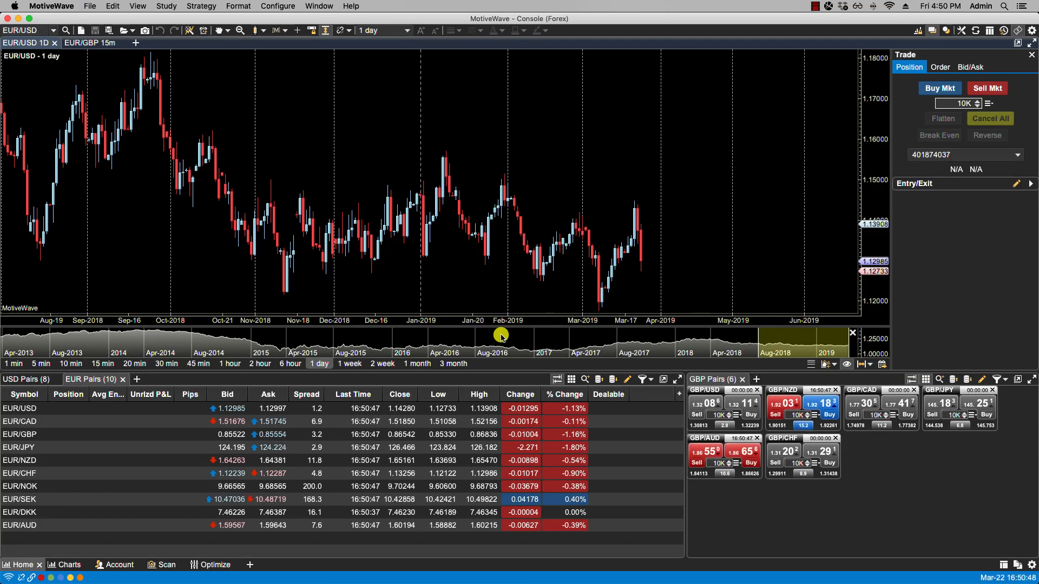